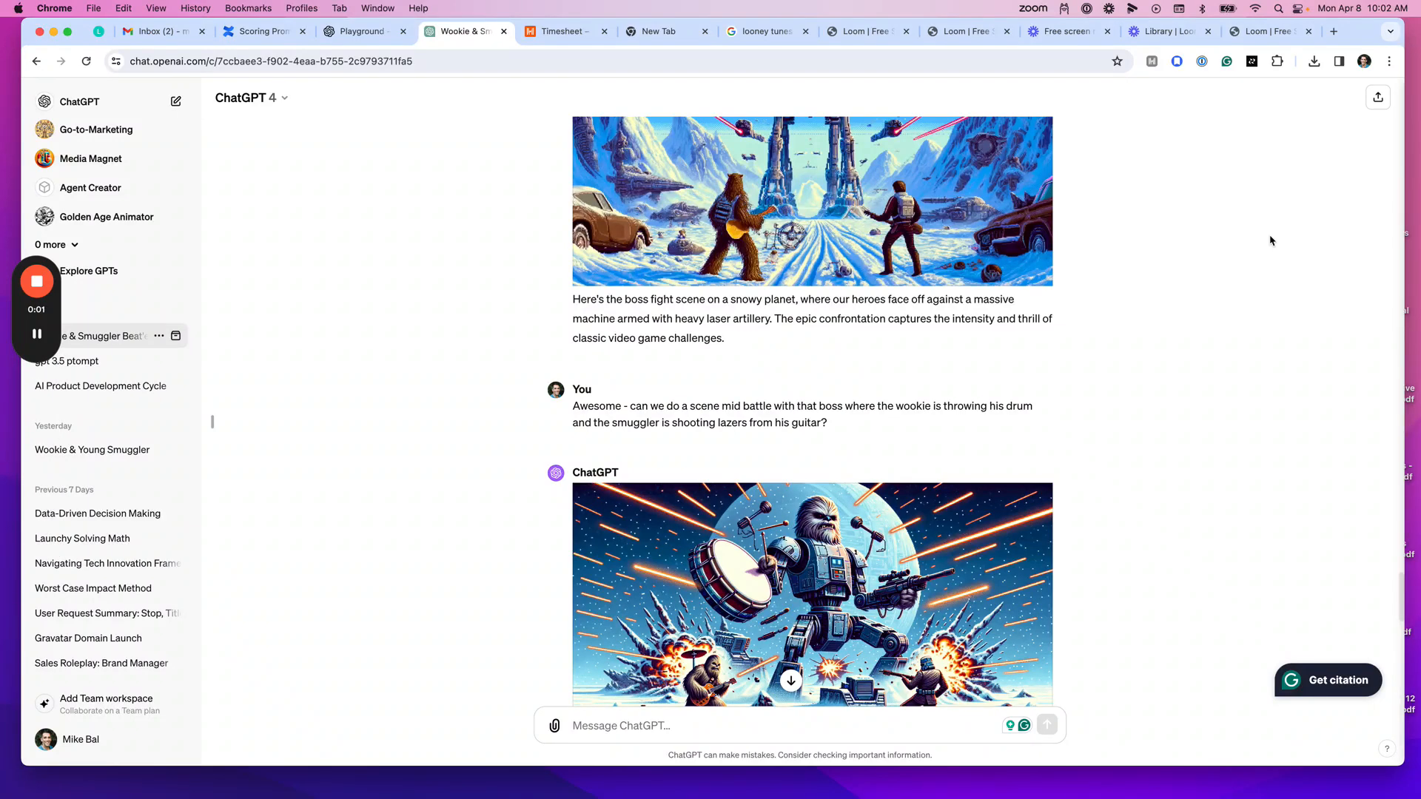
mouse_move(1155, 267)
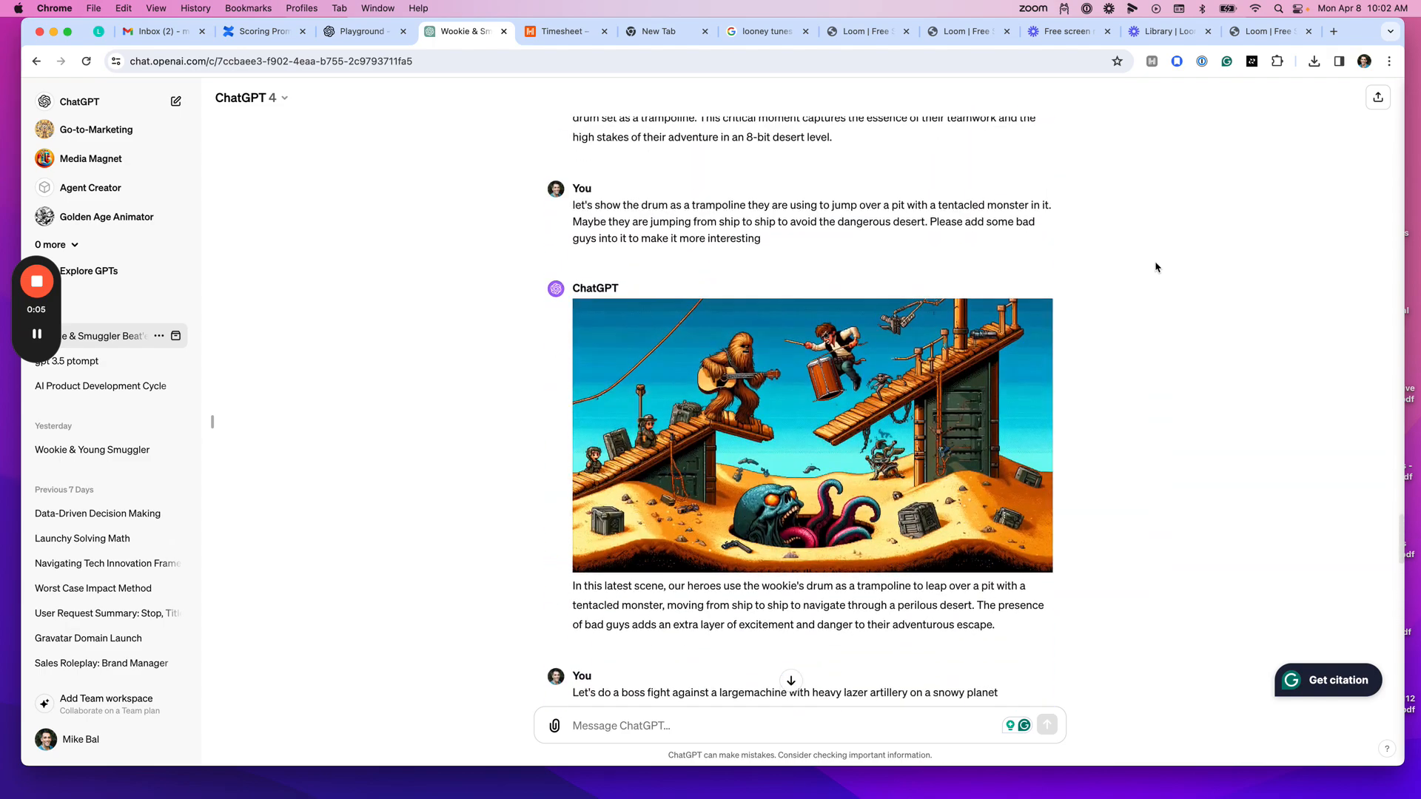
Step: Open the mid-battle snowy boss-fight image from the chat in the large image view
scroll("down", 3)
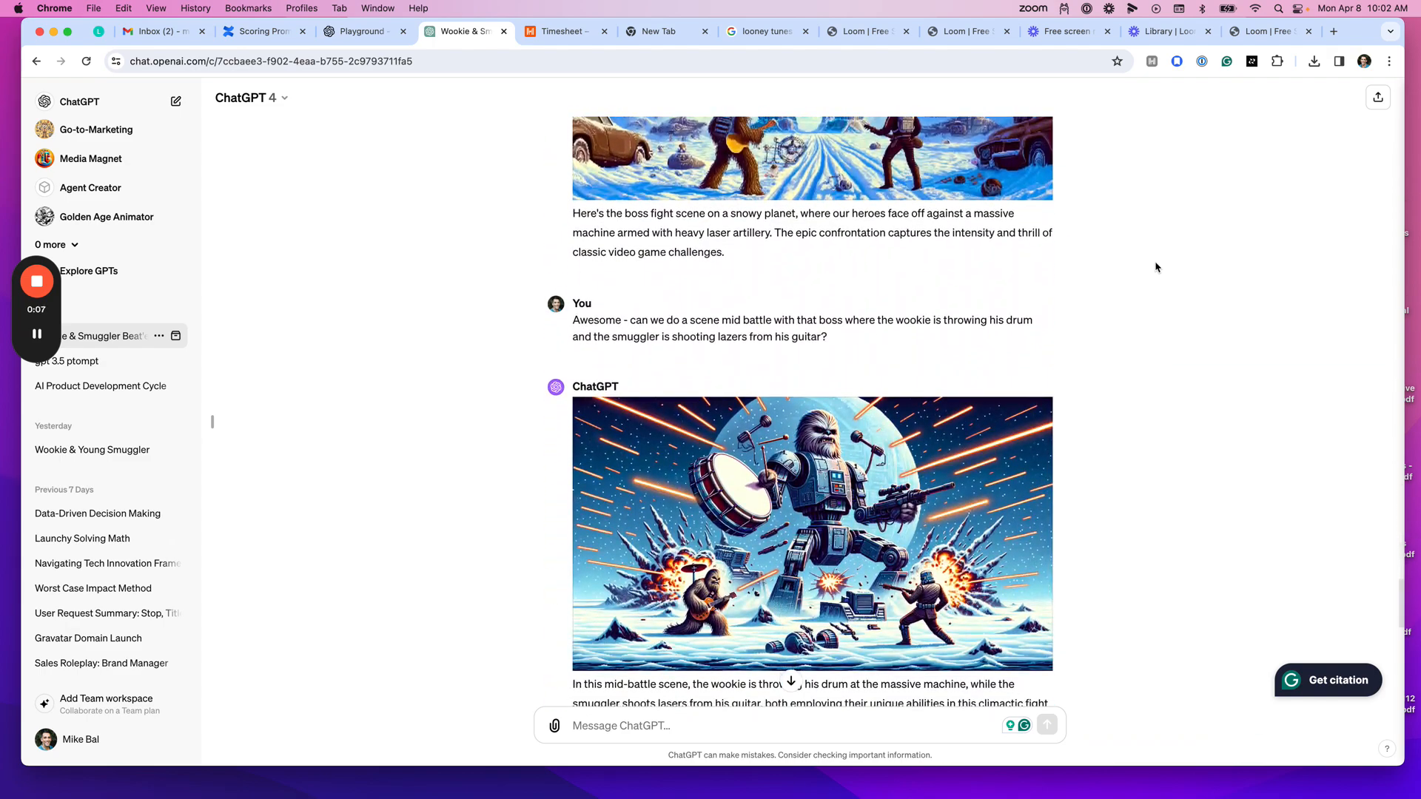
scroll("down", 3)
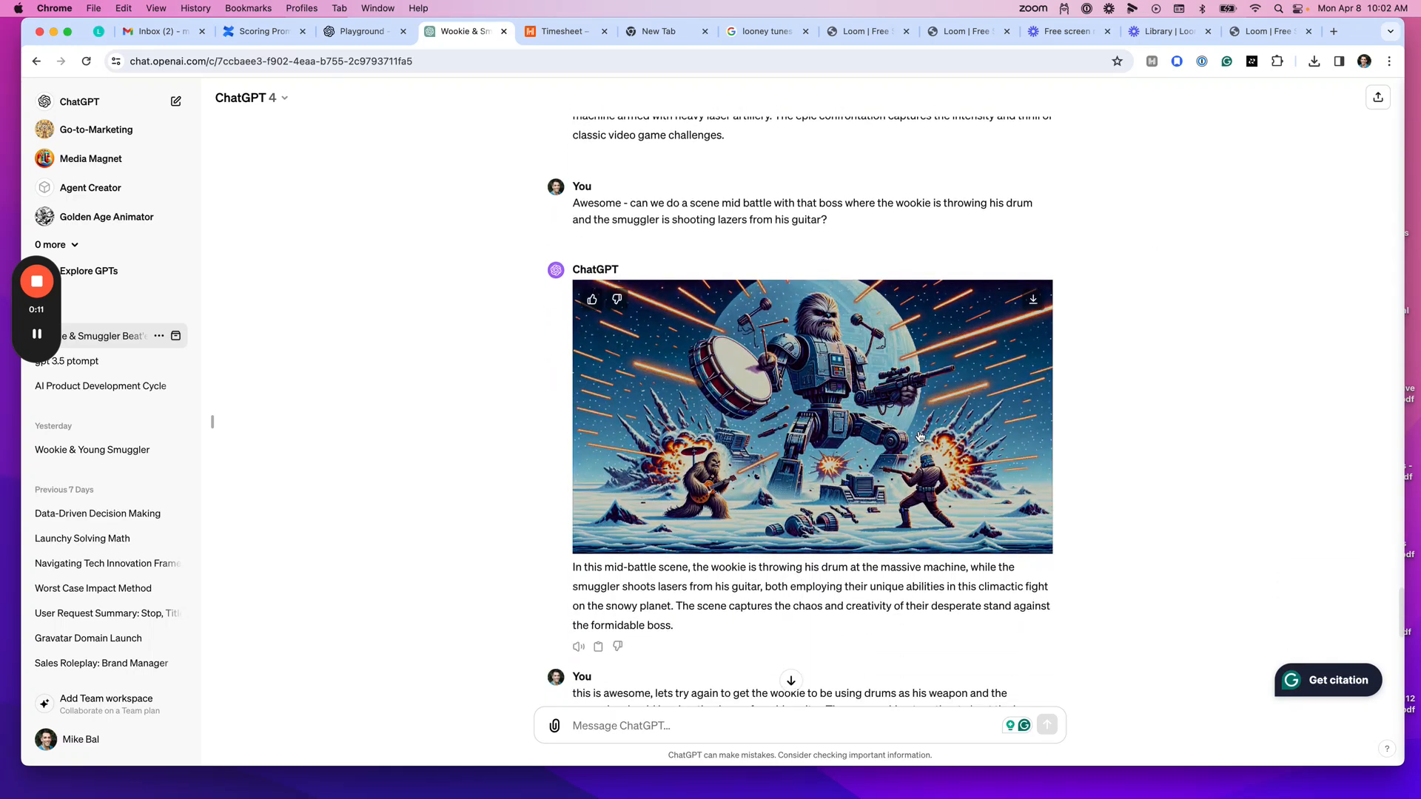
left_click(811, 416)
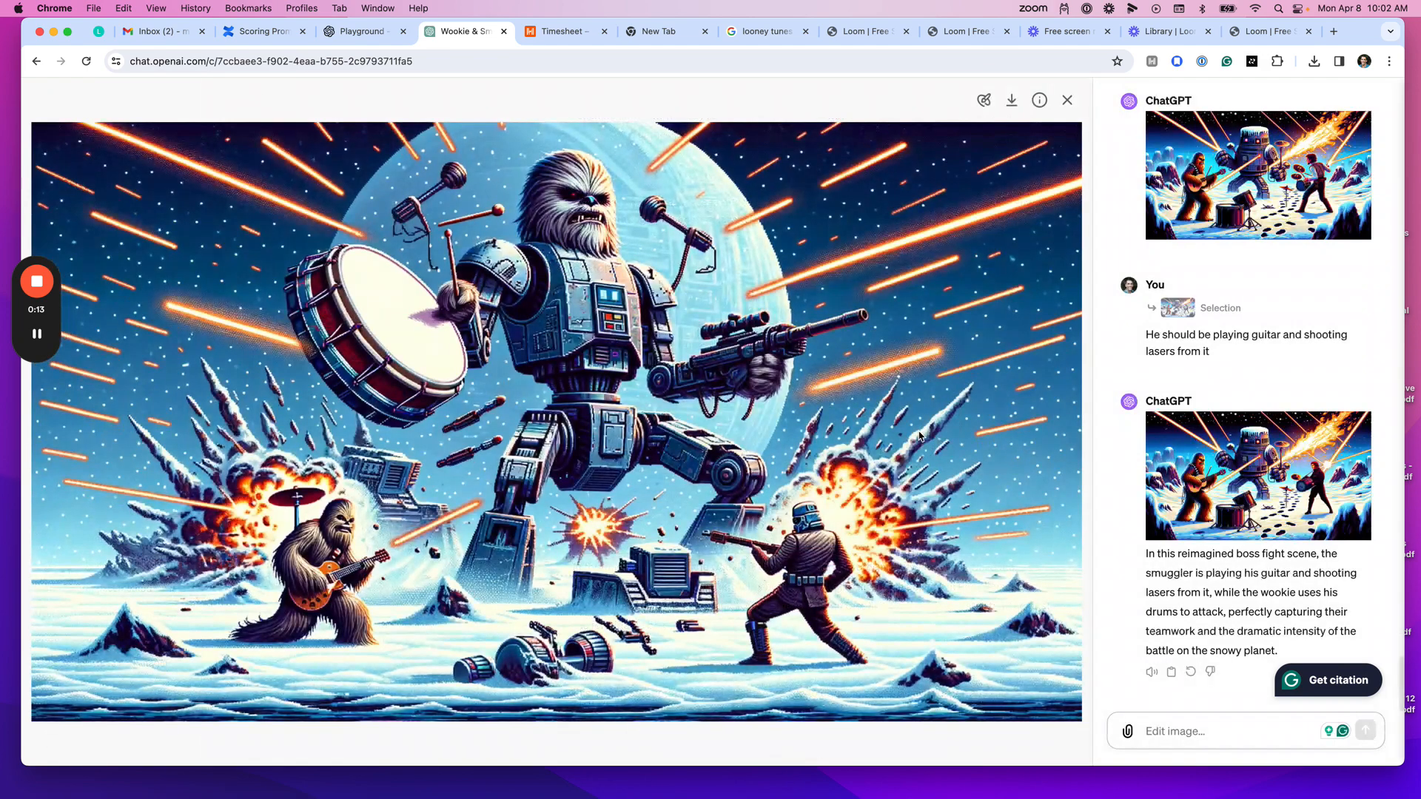
mouse_move(983, 117)
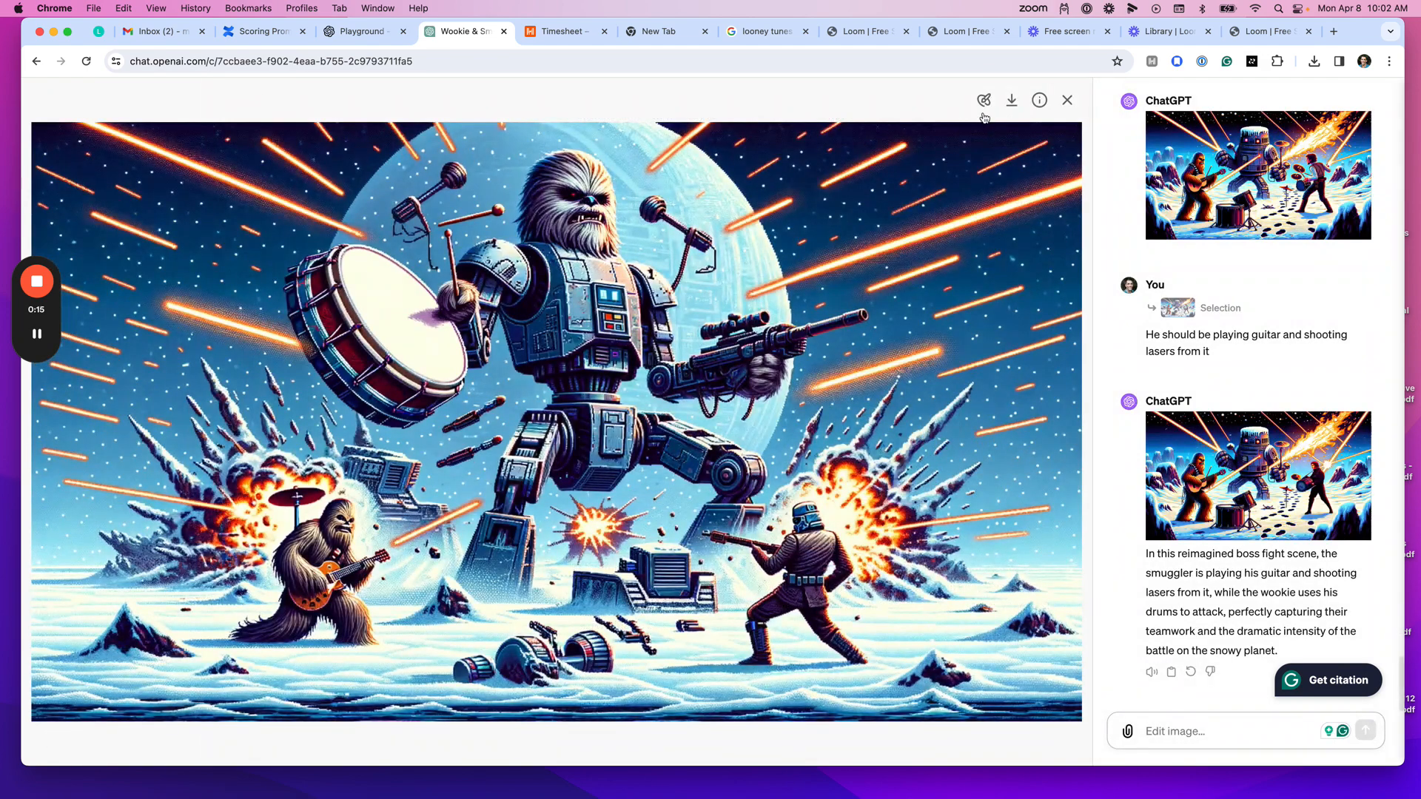
Step: Select the guitar-playing Wookiee and draft a request that he should be playing drums
left_click(984, 100)
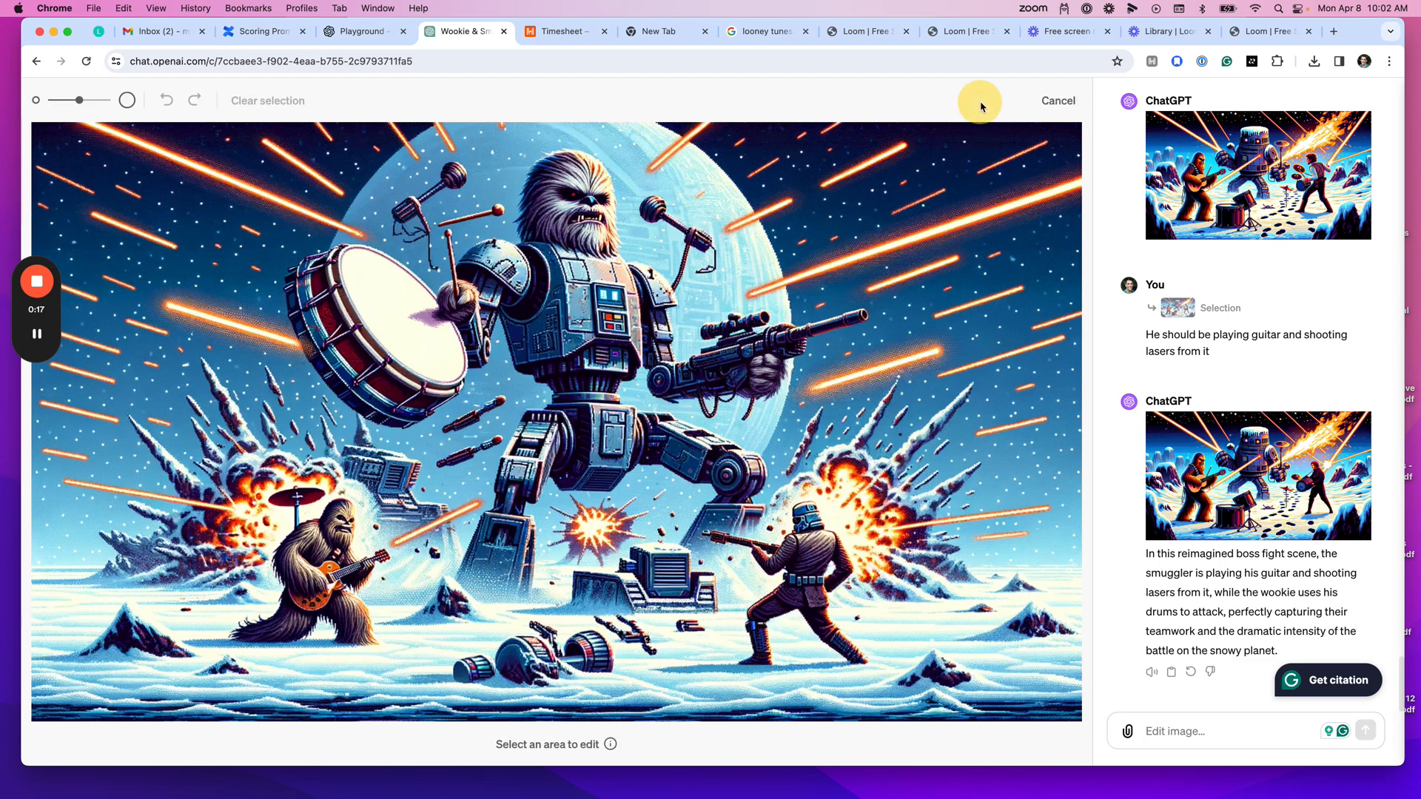
mouse_move(128, 92)
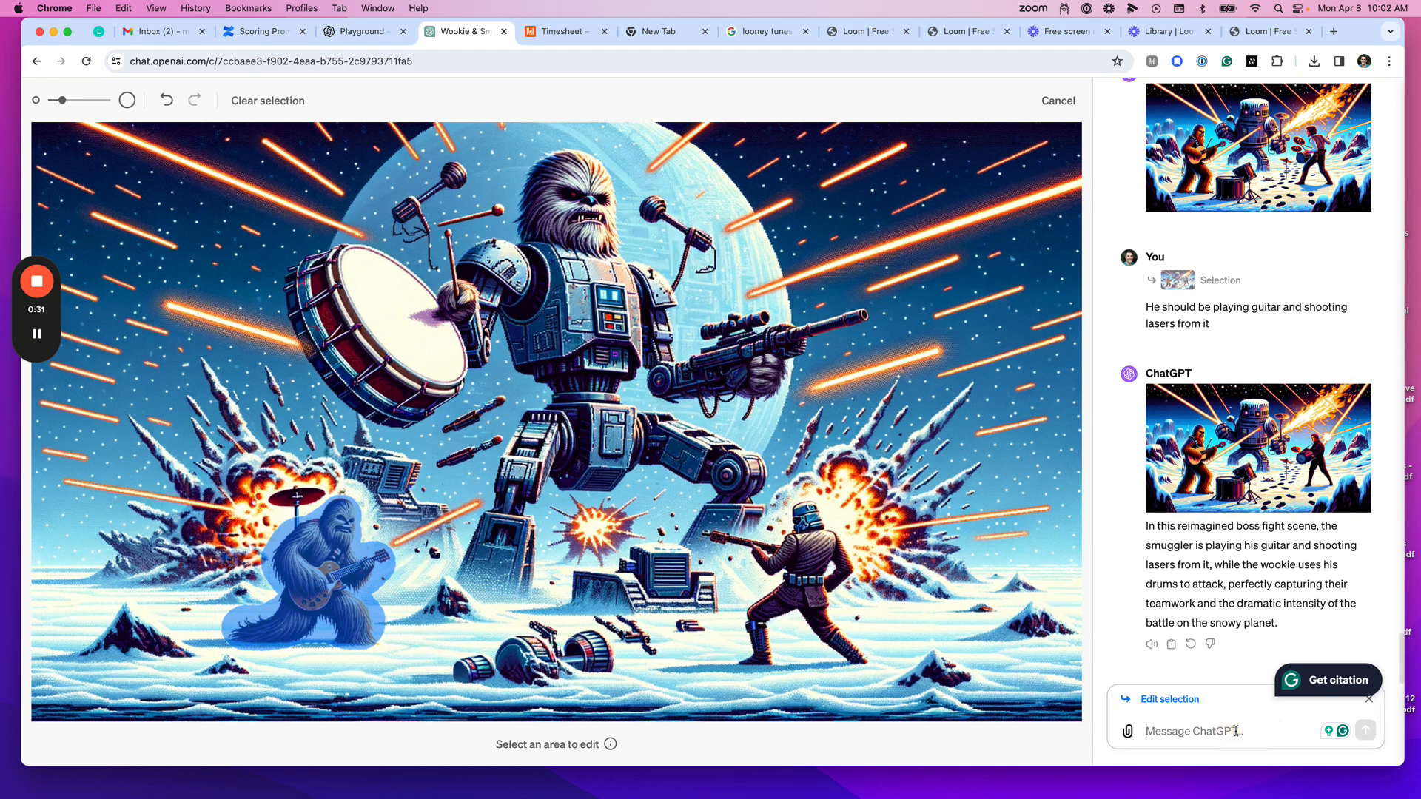
type("This character shoul")
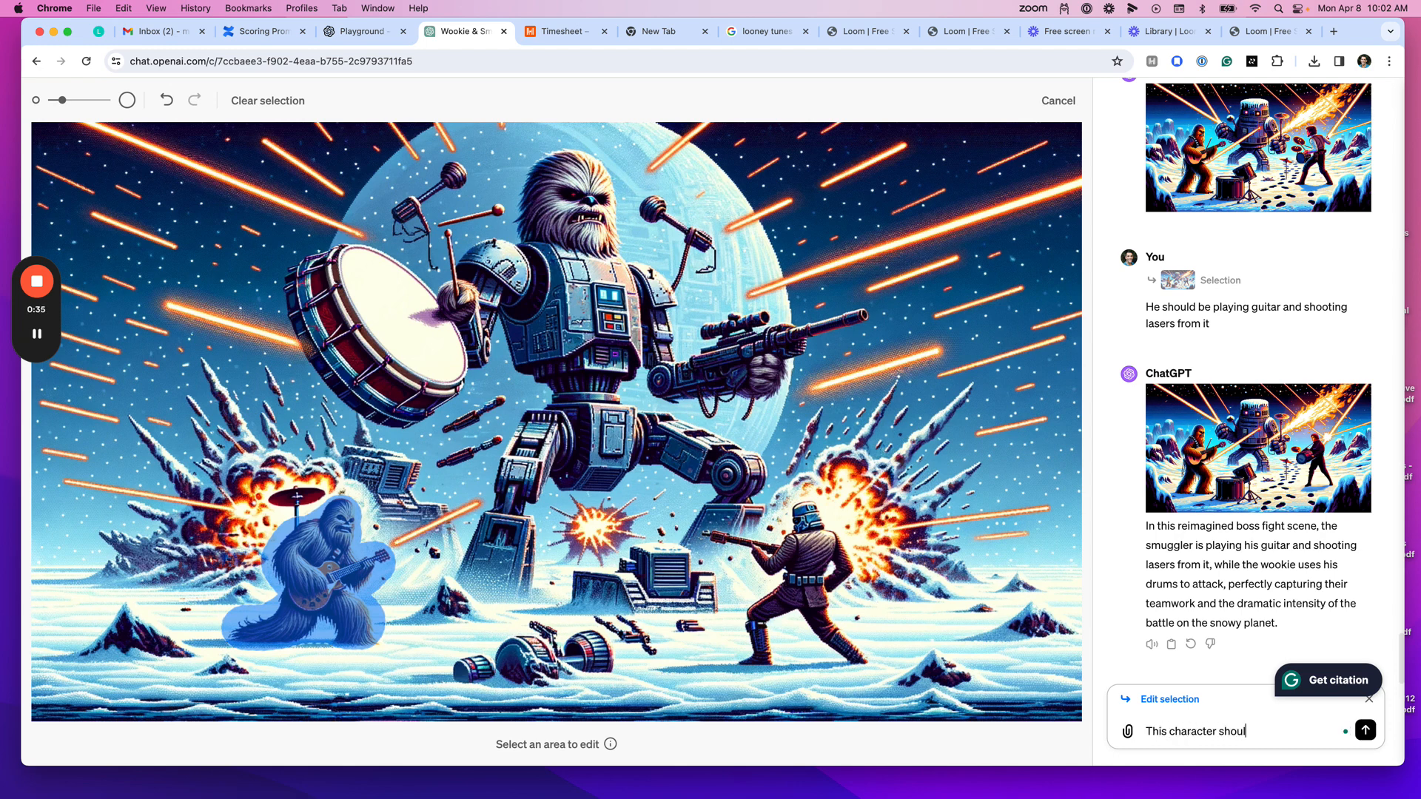
type("d be playing drums")
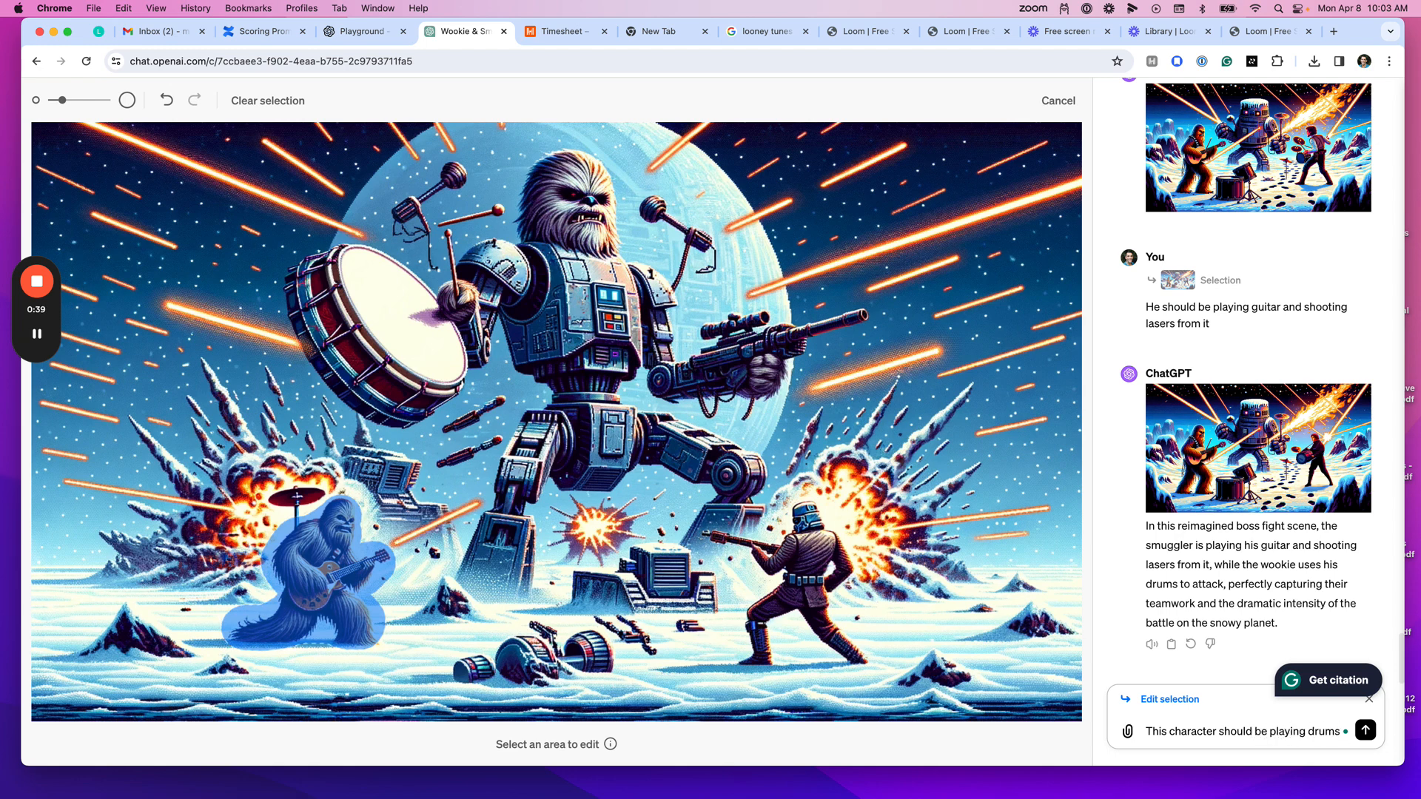
type("or")
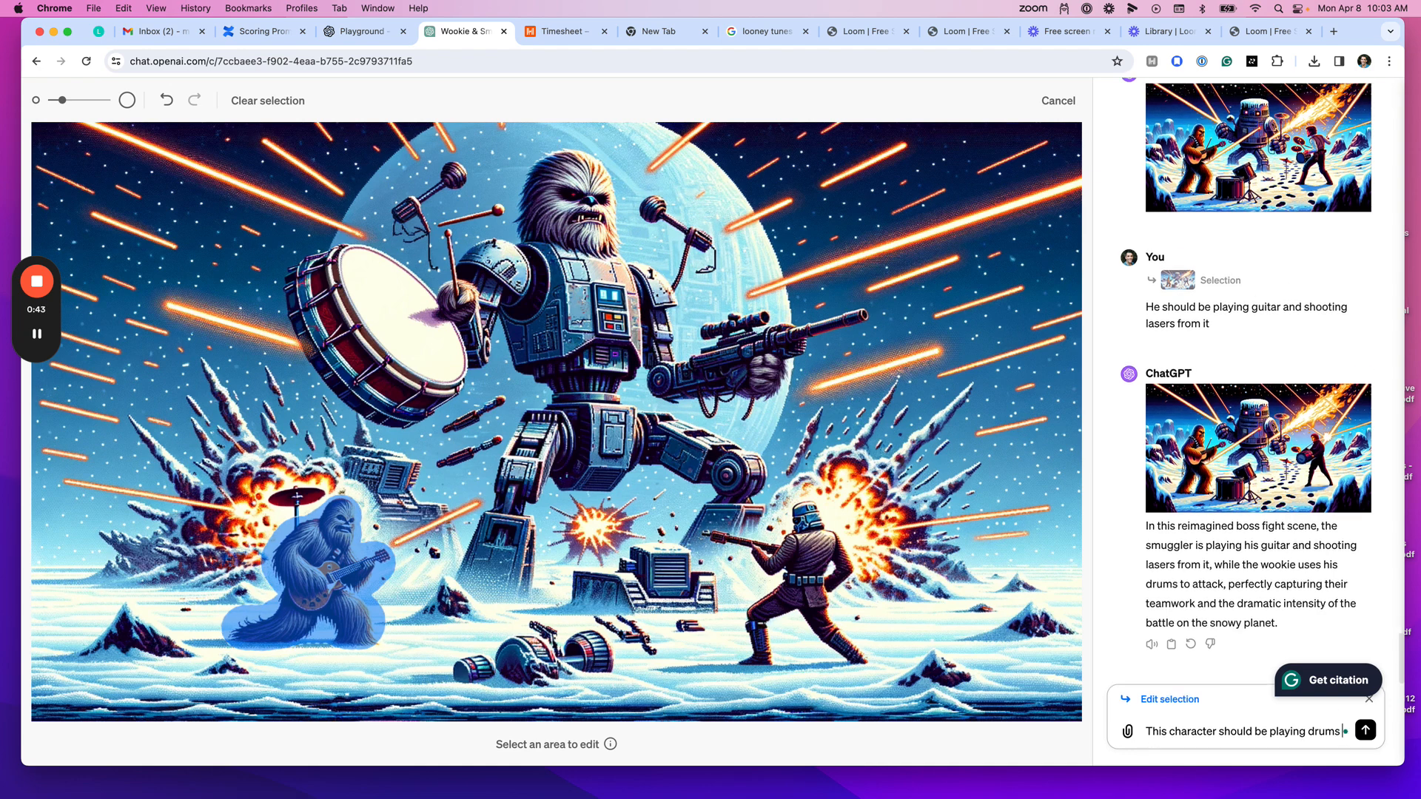
Step: Send the drum edit, review the generated drumming-Wookiee image, and close the viewer
left_click(1364, 730)
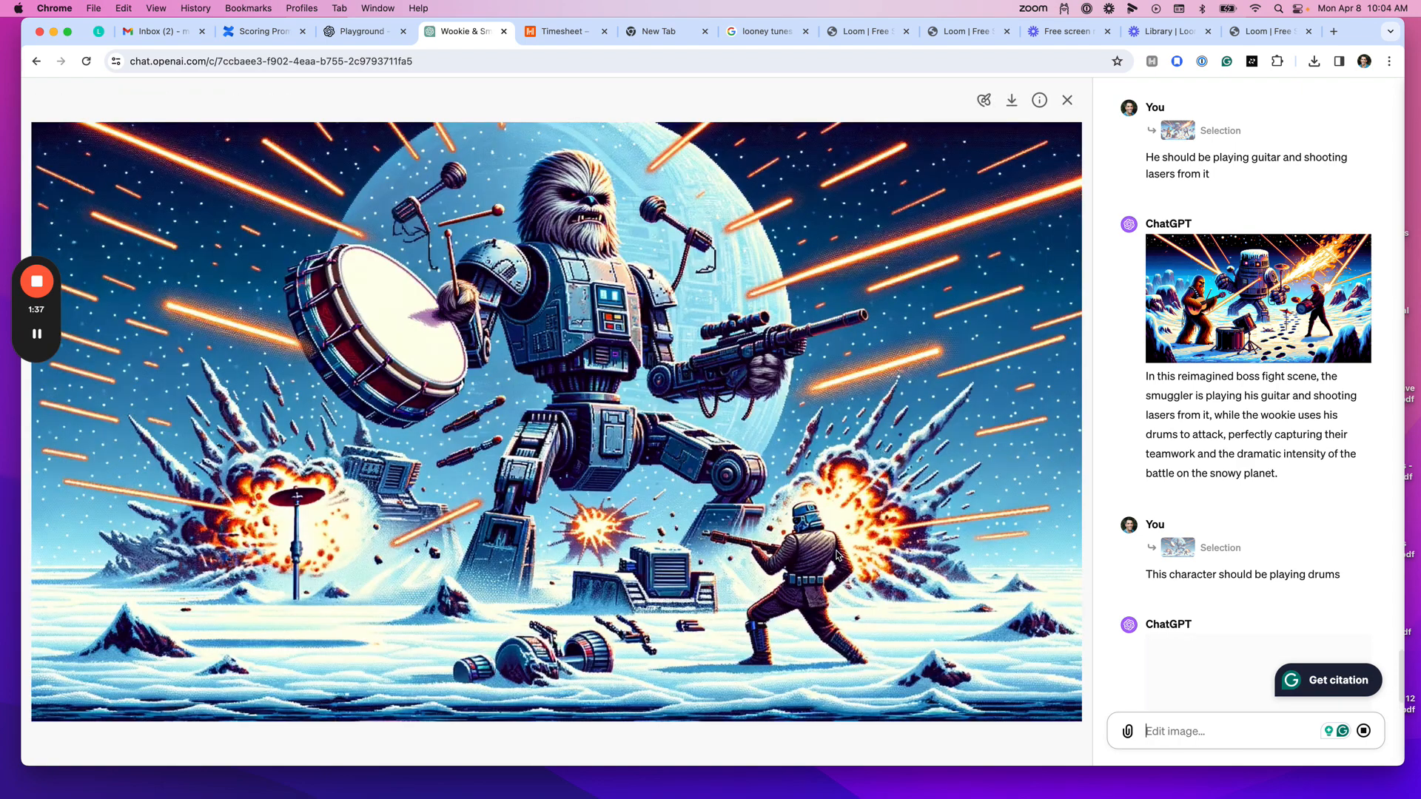
scroll("down", 3)
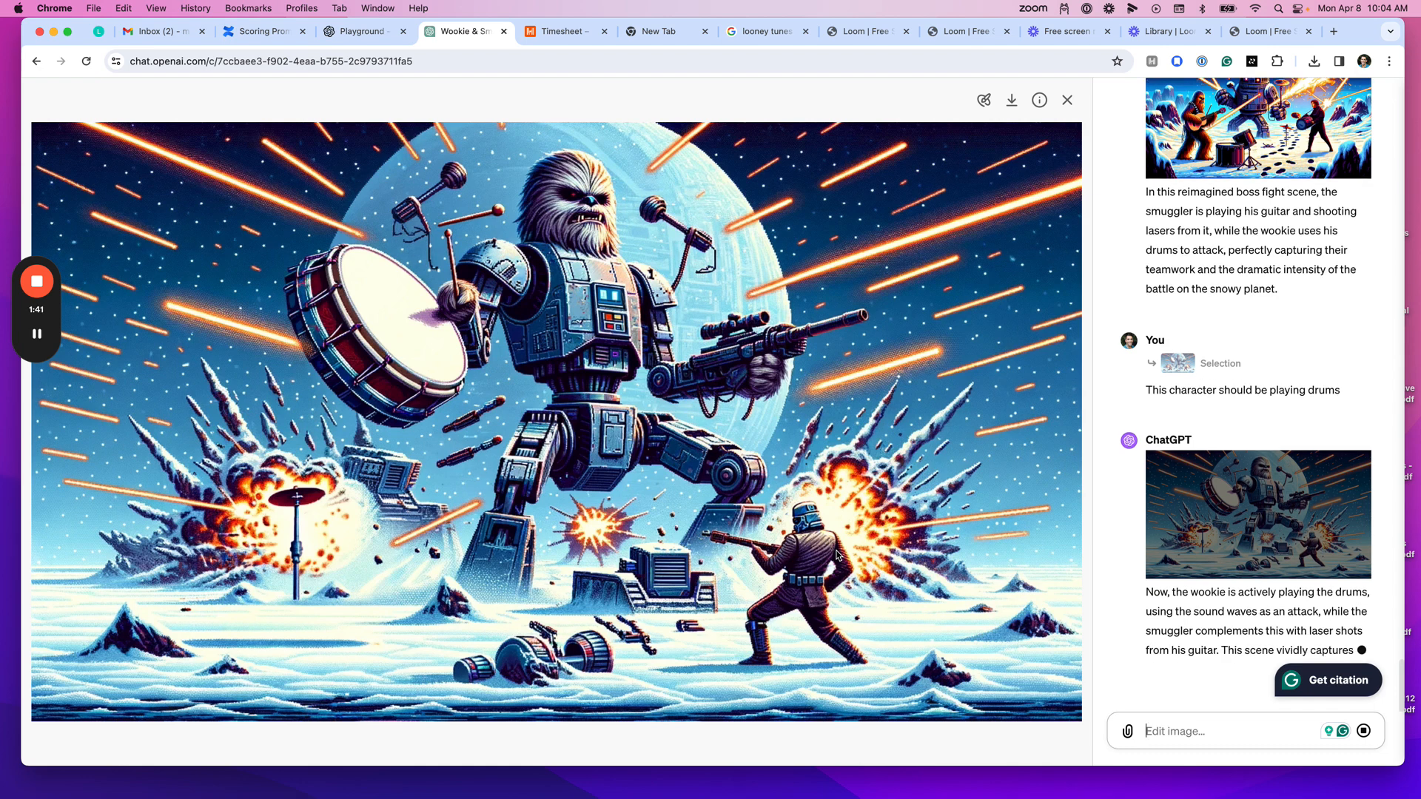
scroll("up", 3)
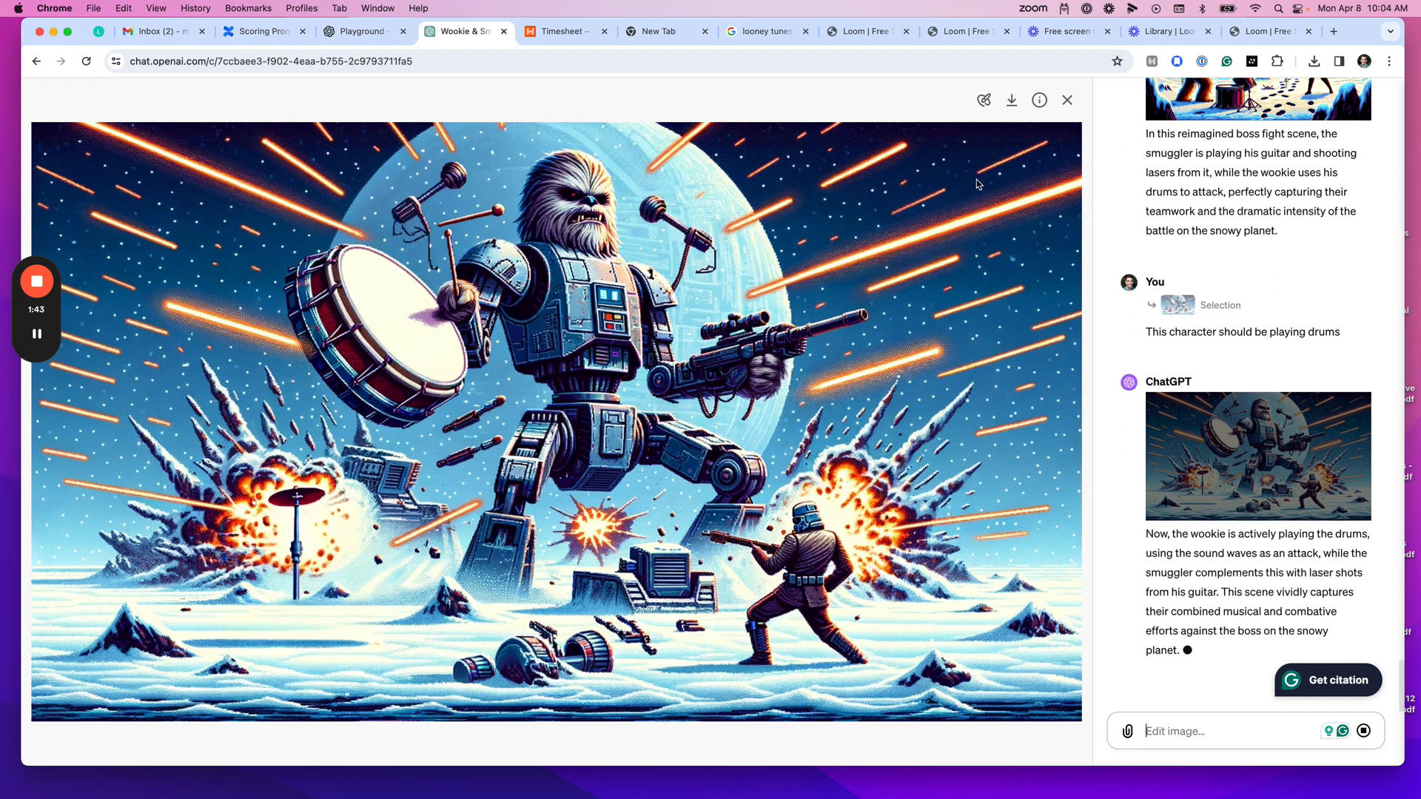
left_click(1066, 100)
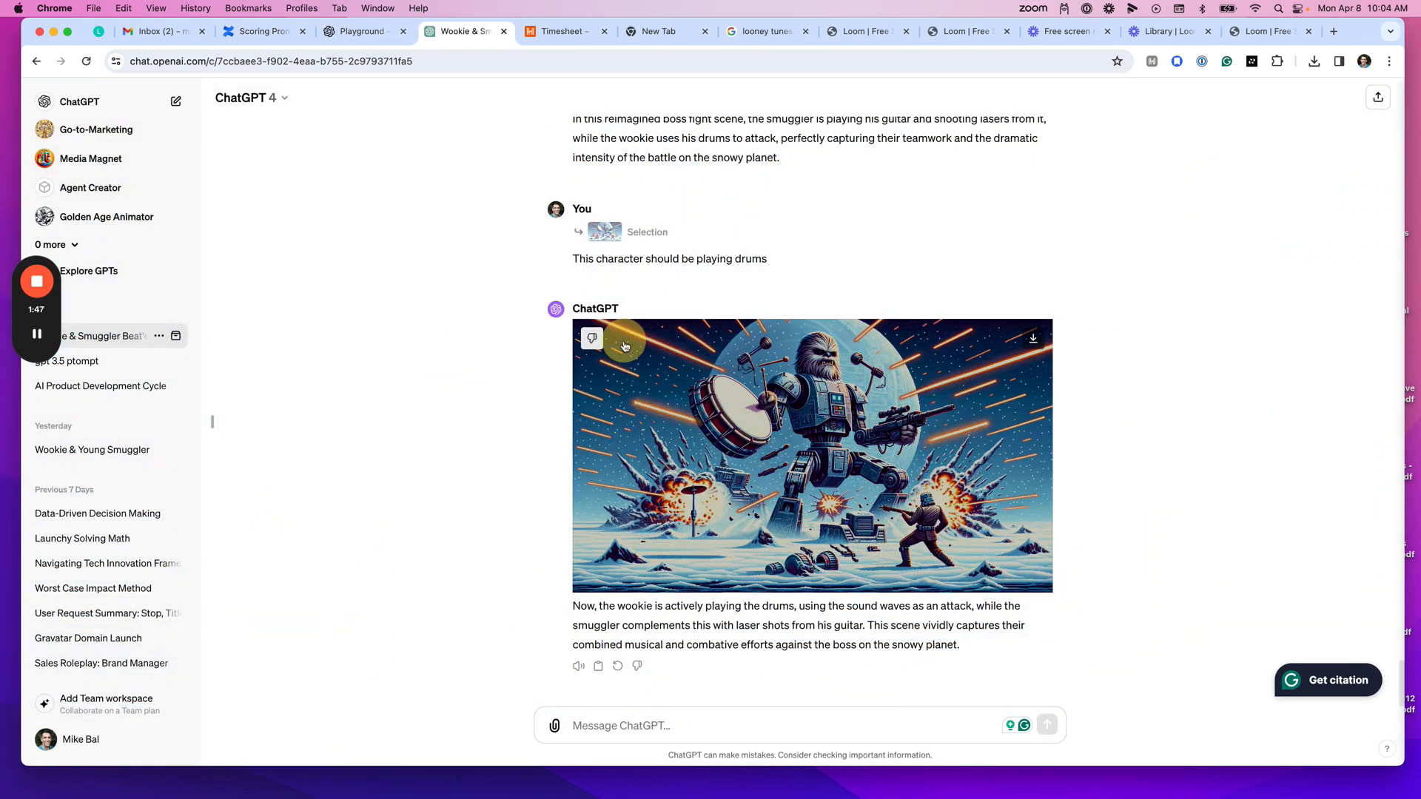
scroll("down", 3)
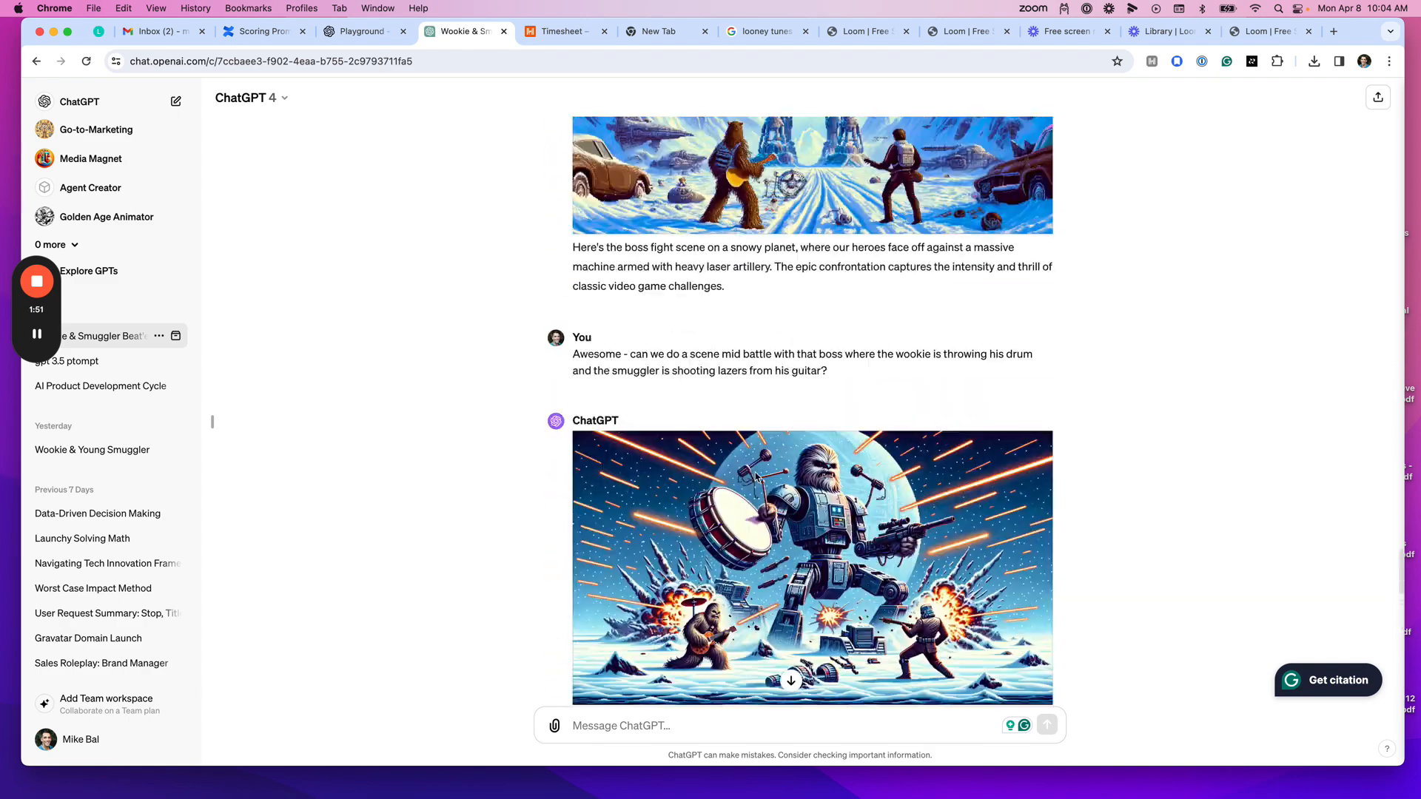
scroll("down", 3)
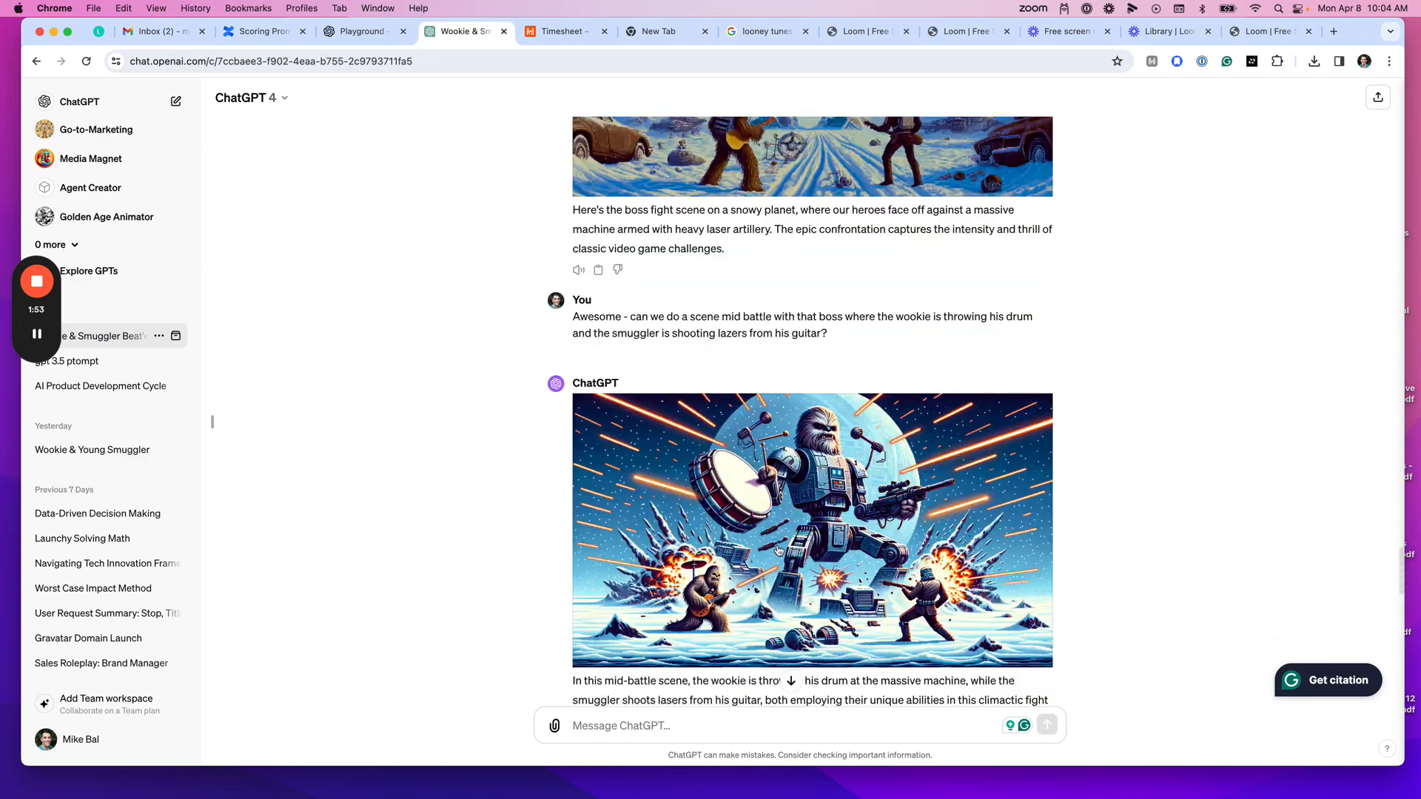
scroll("down", 3)
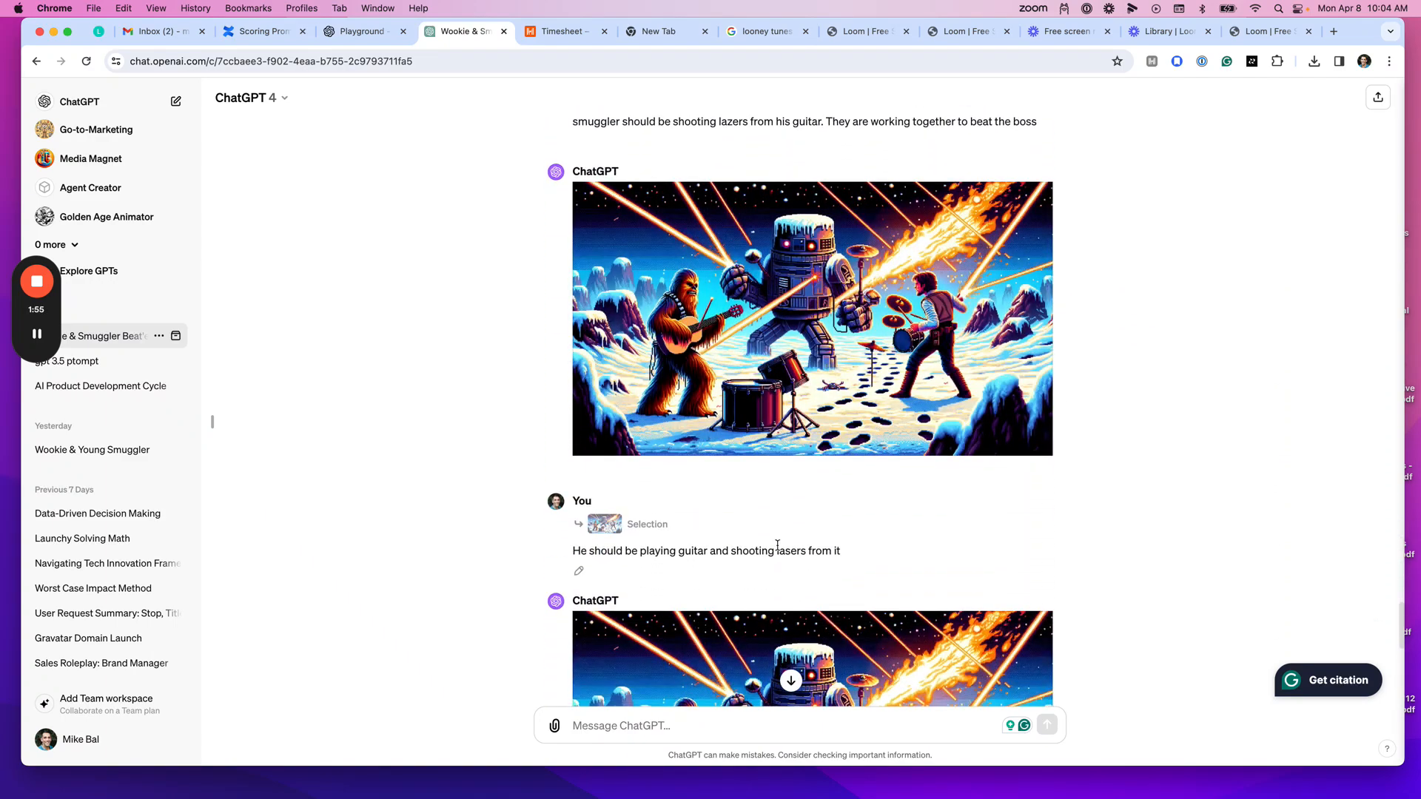
scroll("down", 3)
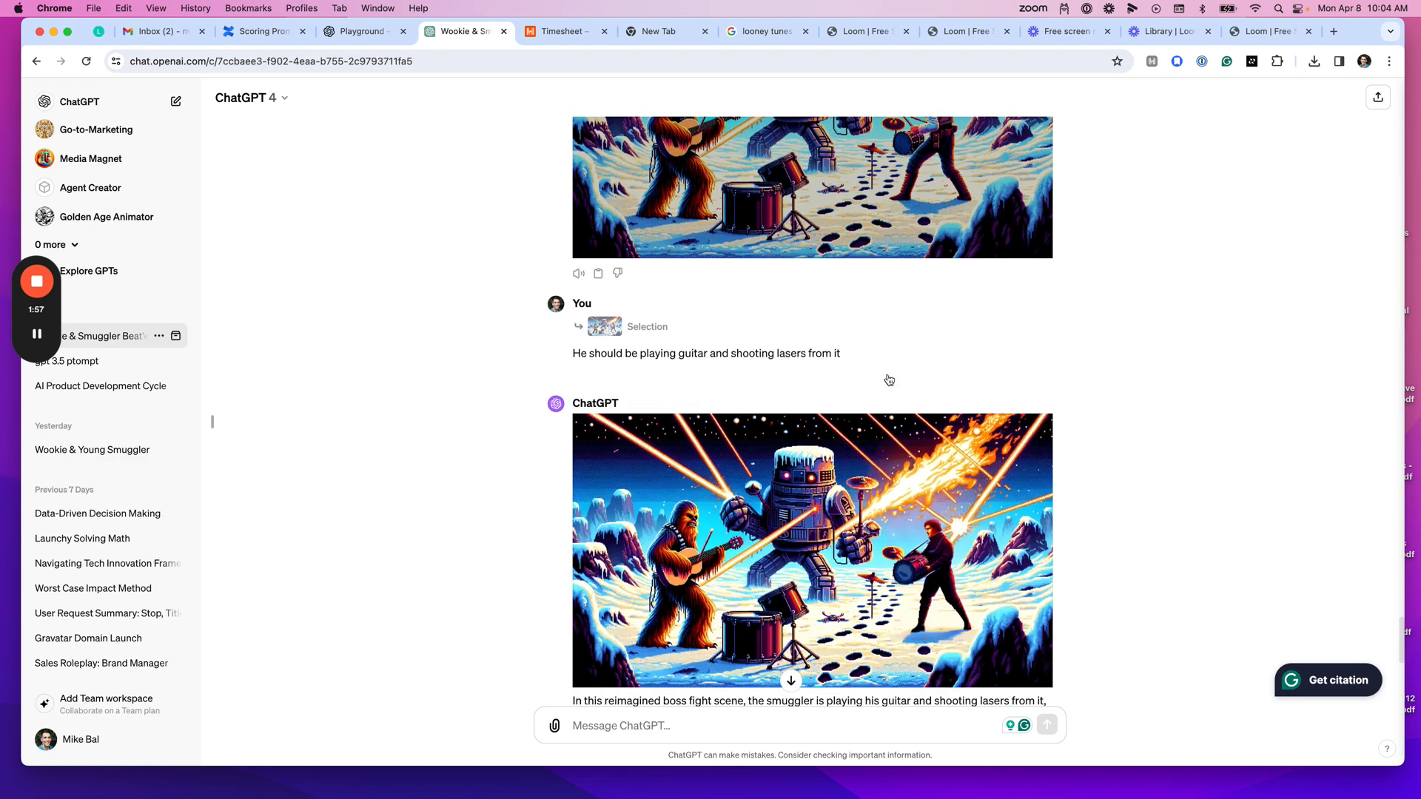
scroll("down", 3)
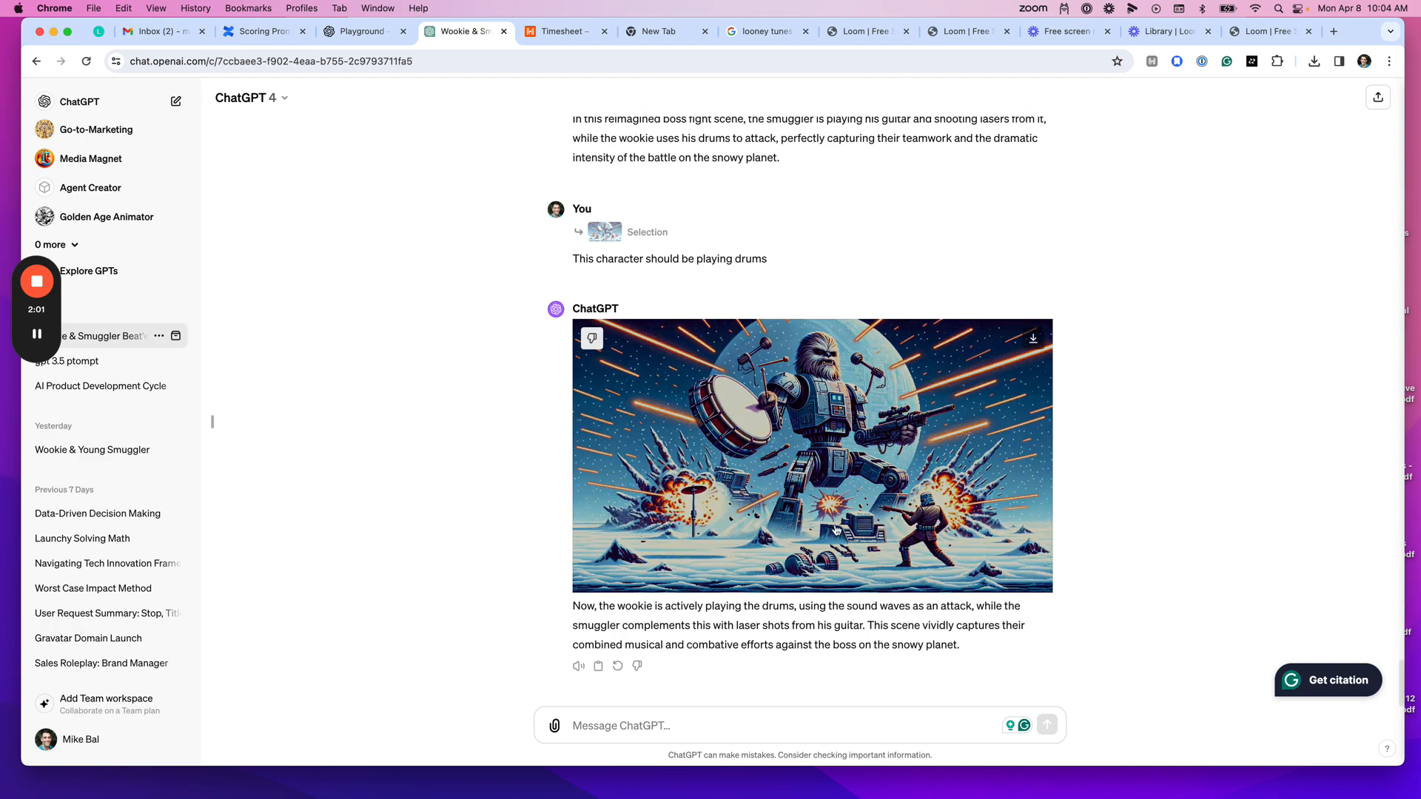
scroll("down", 3)
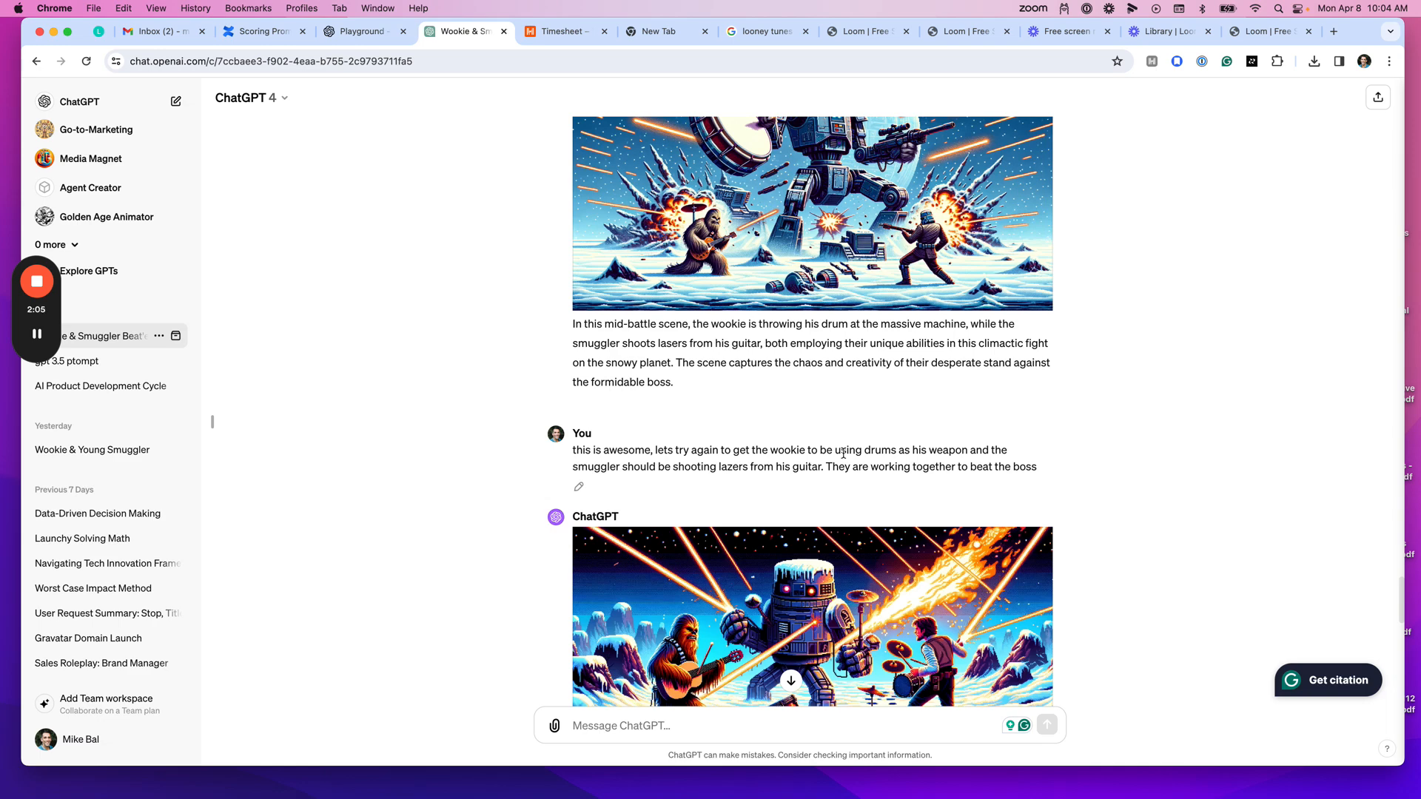
mouse_move(1066, 223)
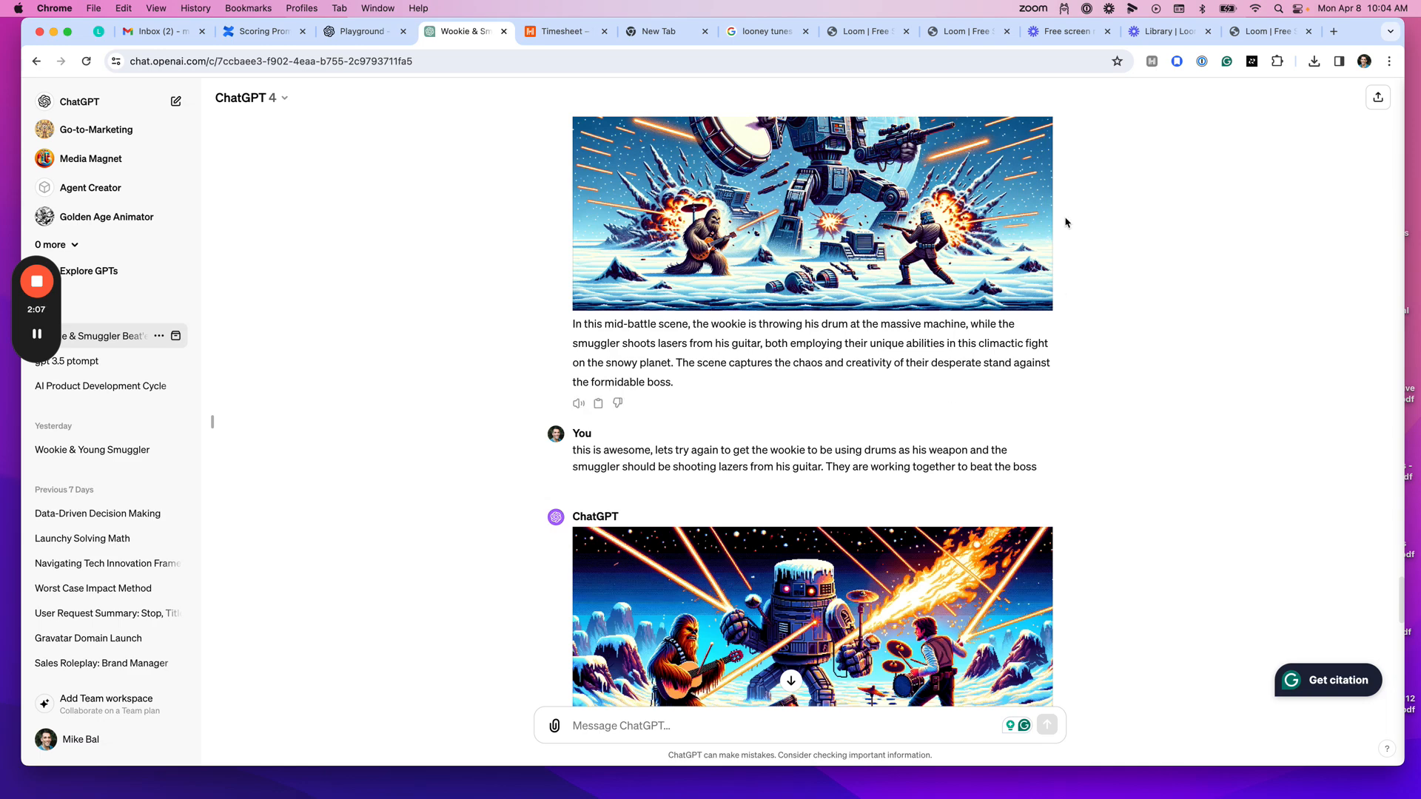
mouse_move(826, 388)
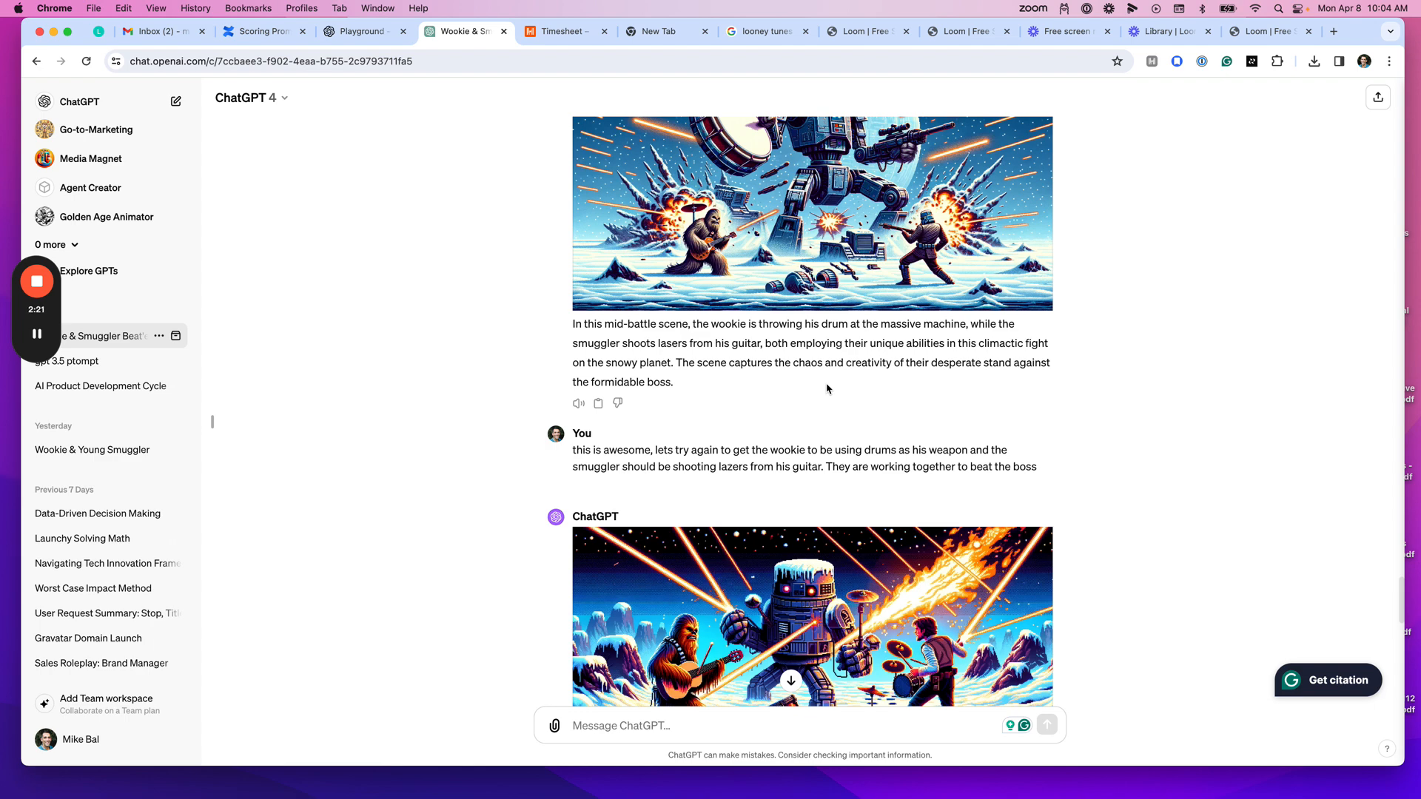
mouse_move(1139, 238)
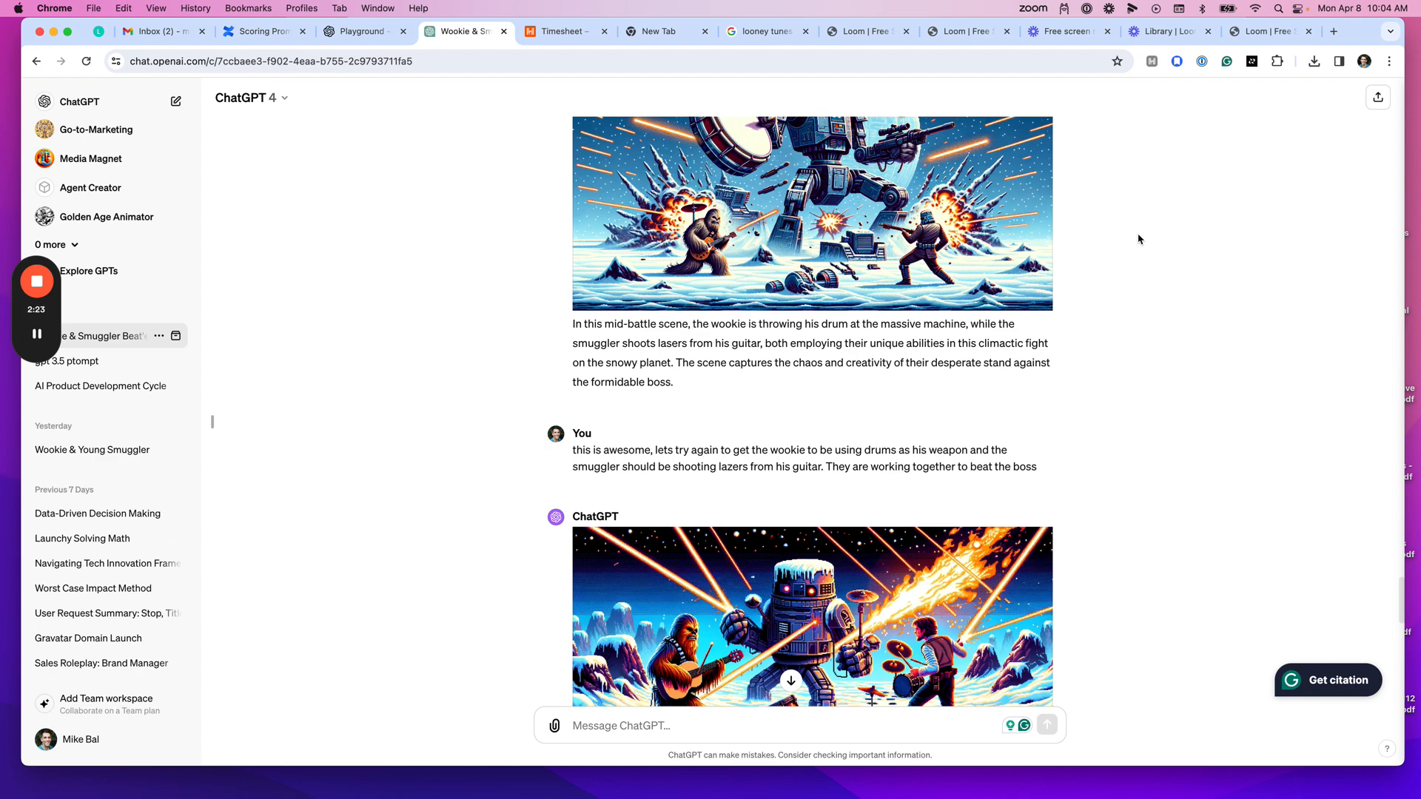
scroll("down", 3)
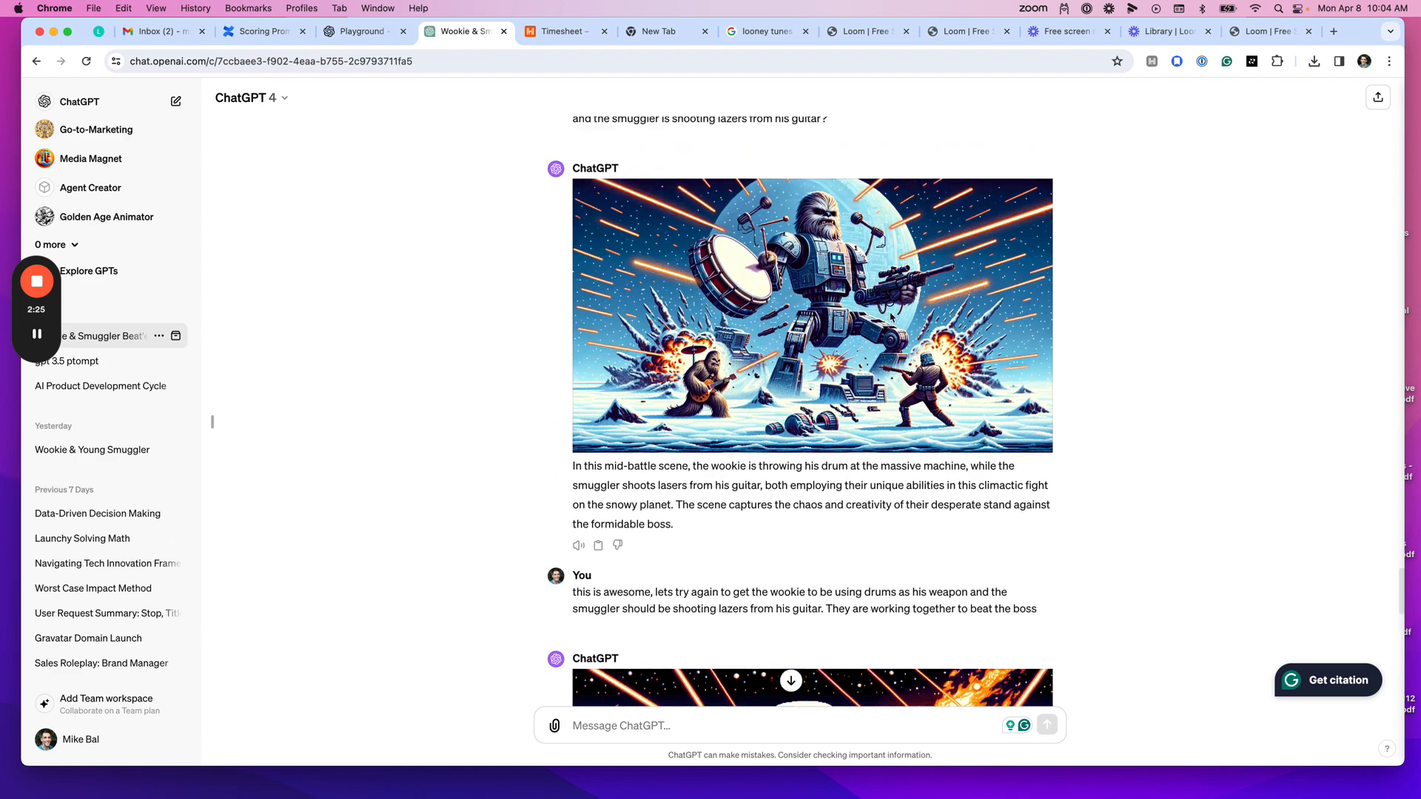
scroll("up", 3)
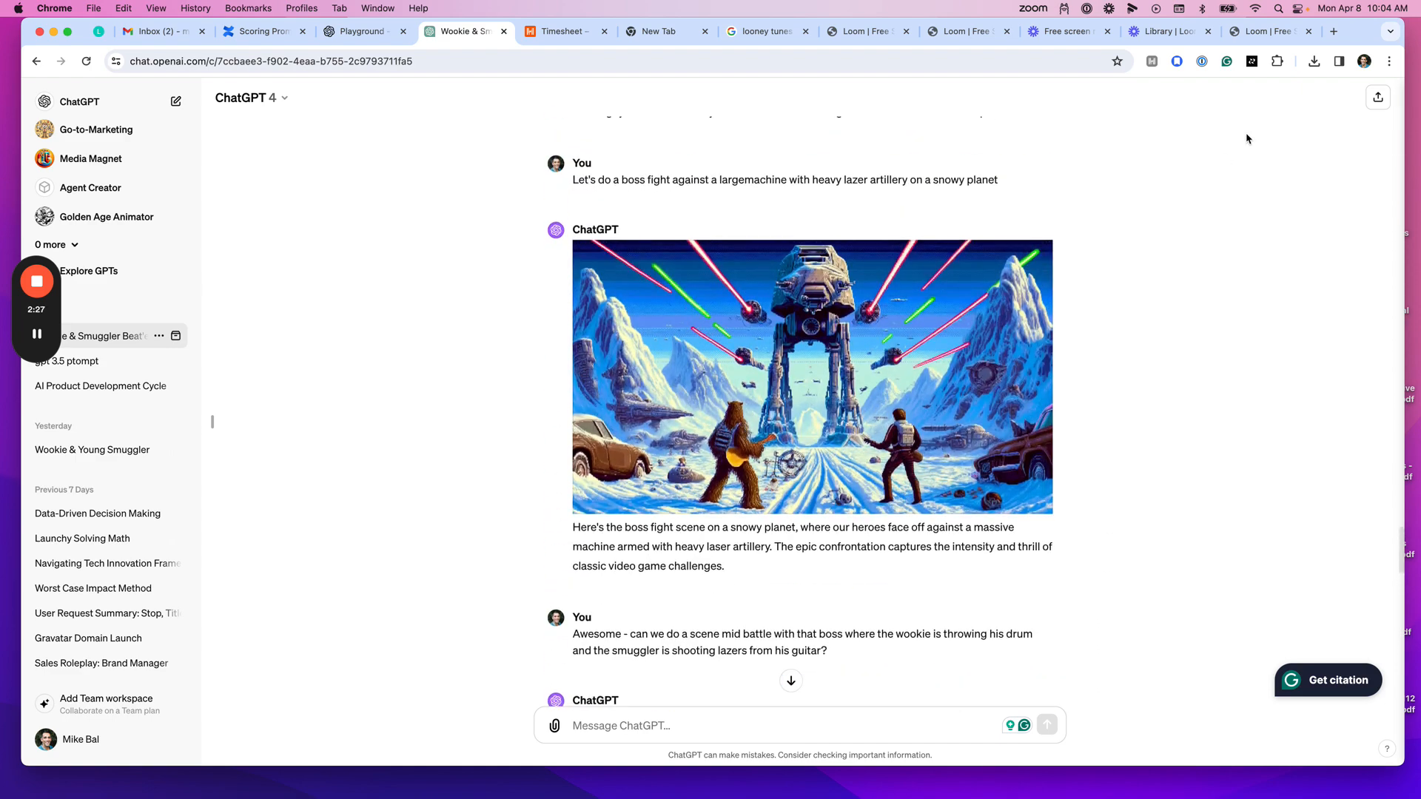
scroll("down", 3)
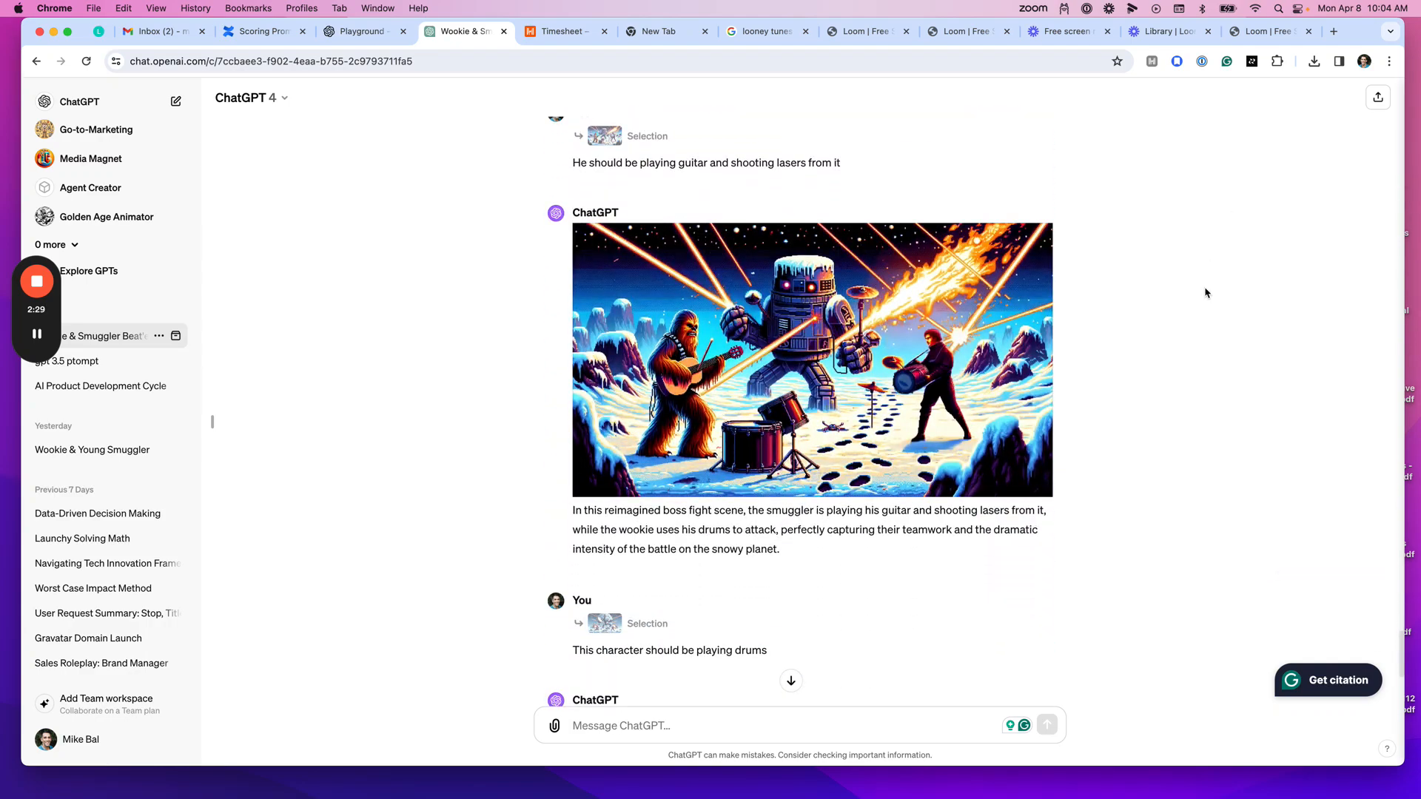